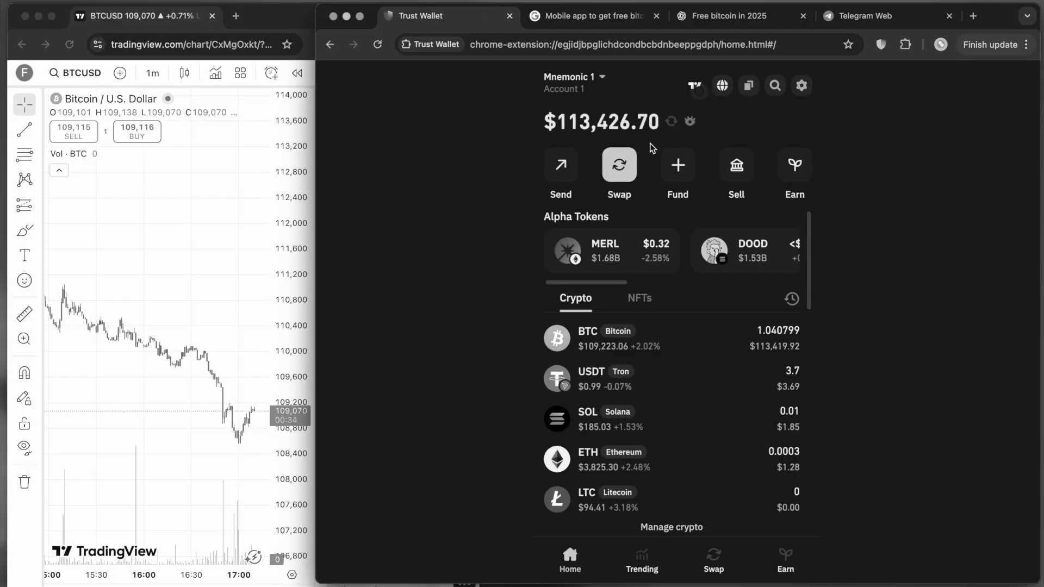
Expand Google's 'Can you make $100 a day Bitcoin?' answer among free bitcoin app results.
left_click(597, 15)
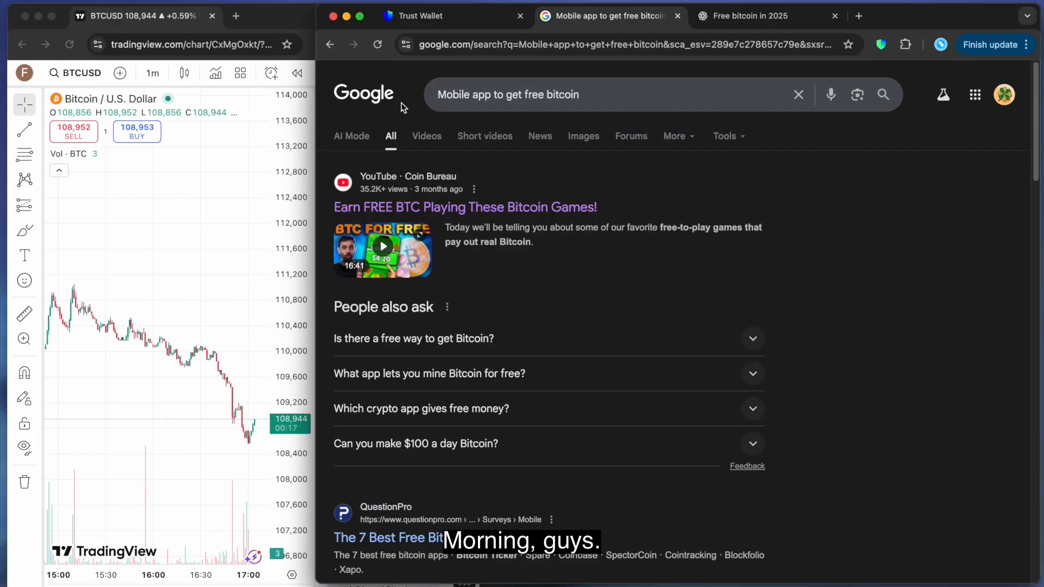
scroll("down", 3)
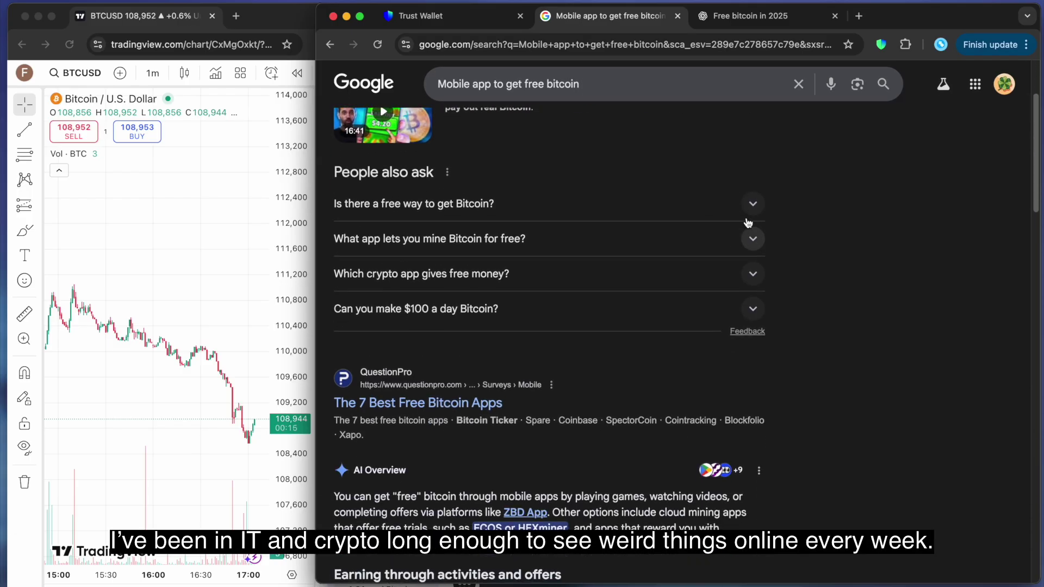
left_click(414, 204)
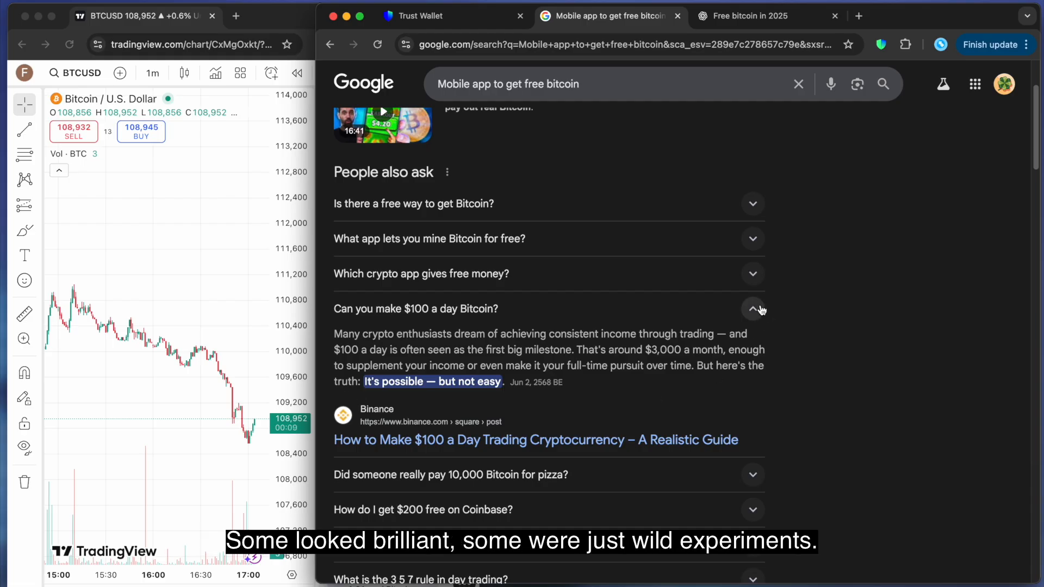
scroll("down", 3)
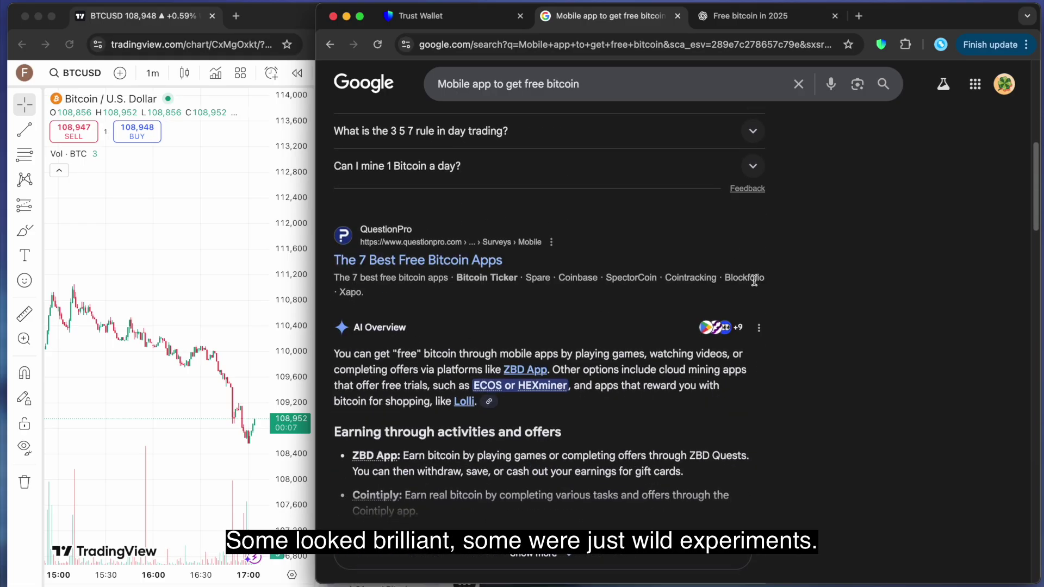
left_click(749, 15)
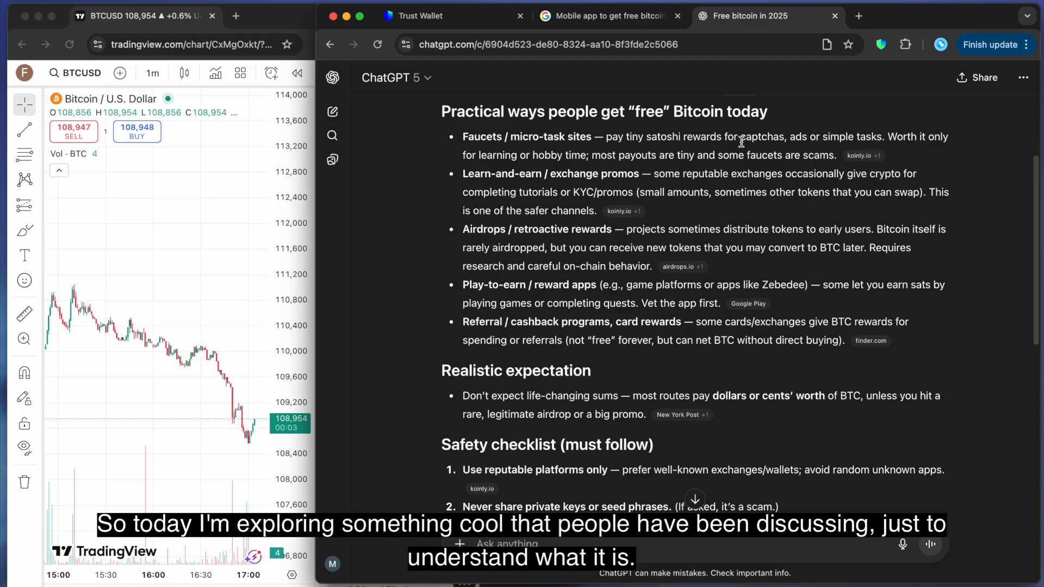
scroll("down", 3)
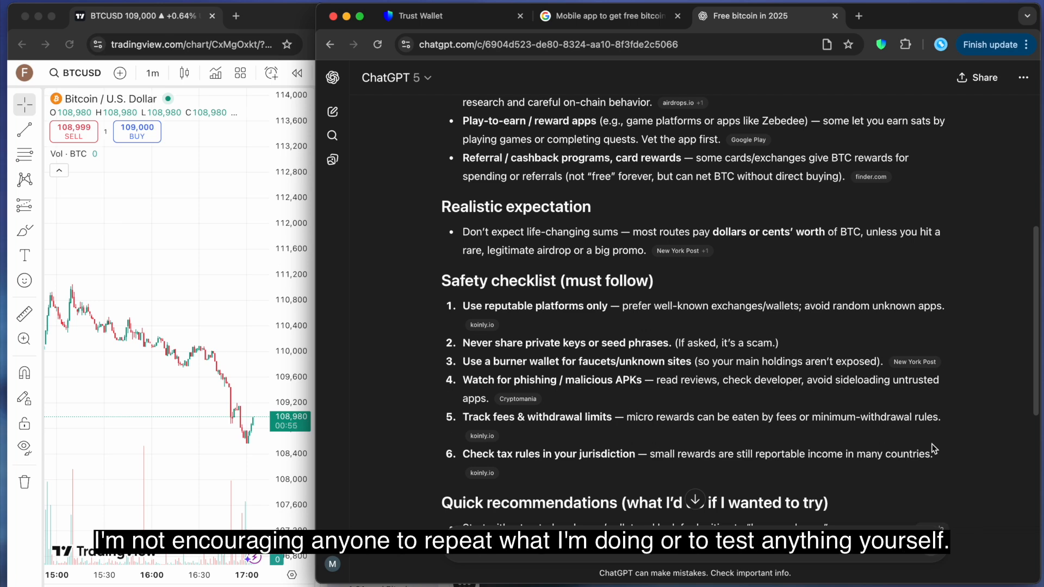
mouse_move(989, 382)
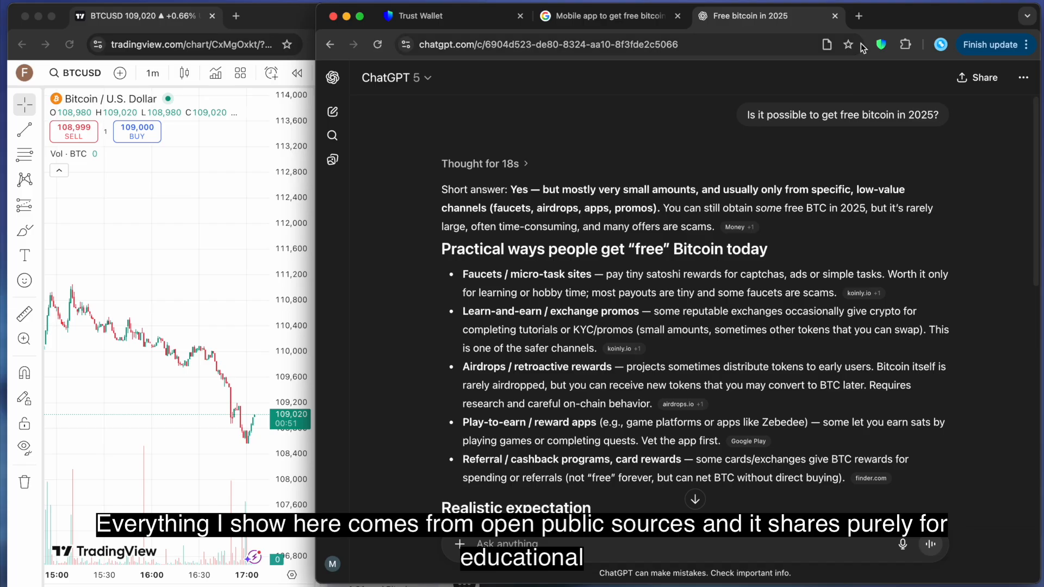
type("https://t.me/Kyle_Maddox")
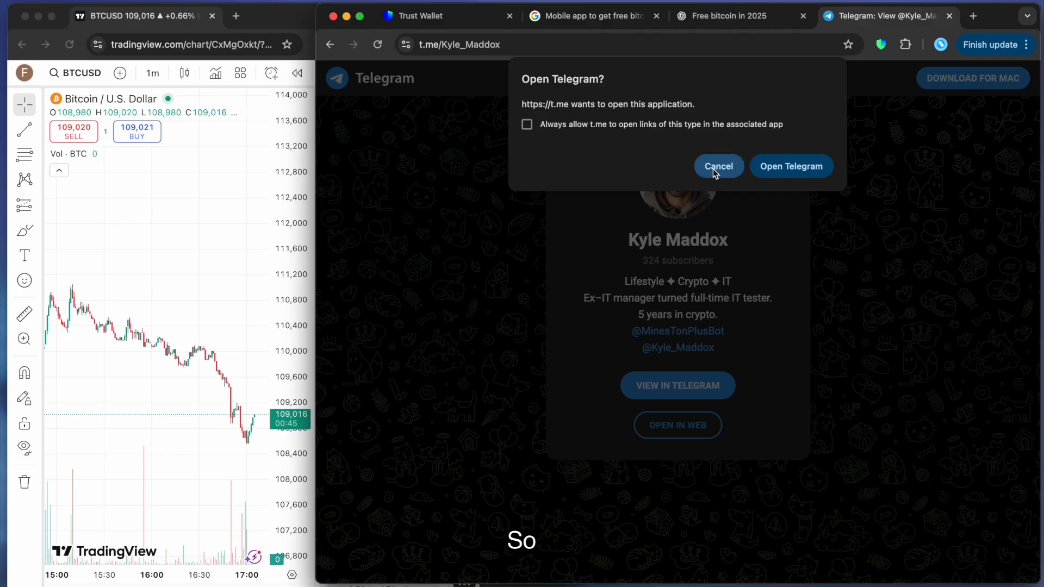
Decline the desktop app, open the channel in Telegram Web, and reach the Mines Predictor Bot chat.
left_click(718, 165)
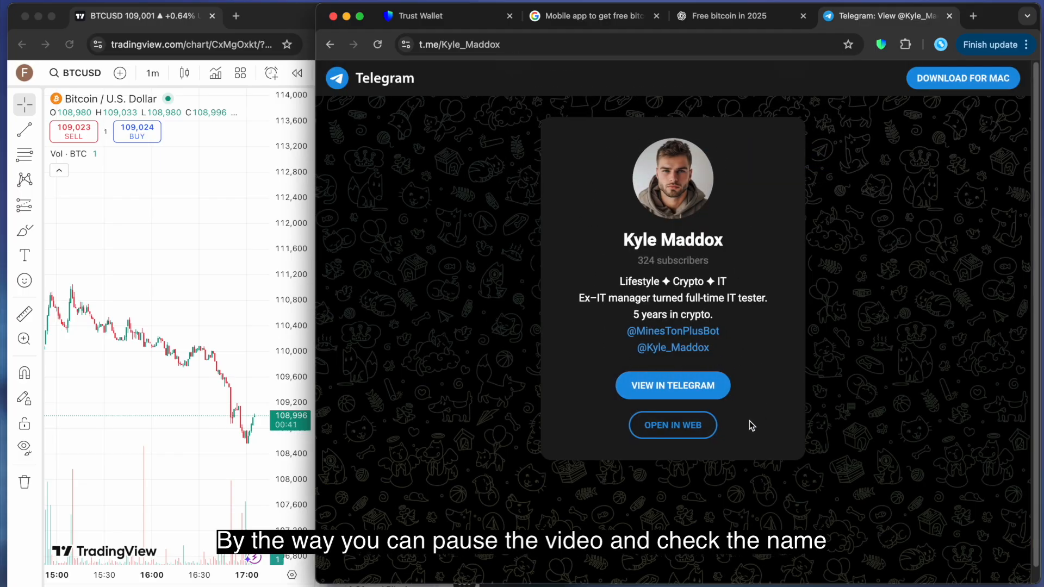
left_click(673, 425)
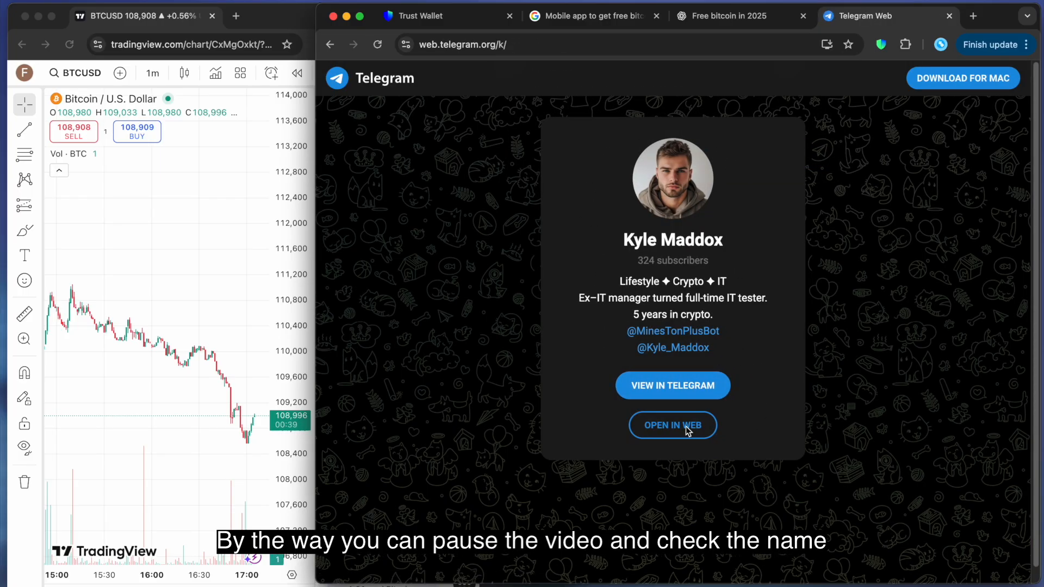
left_click(673, 425)
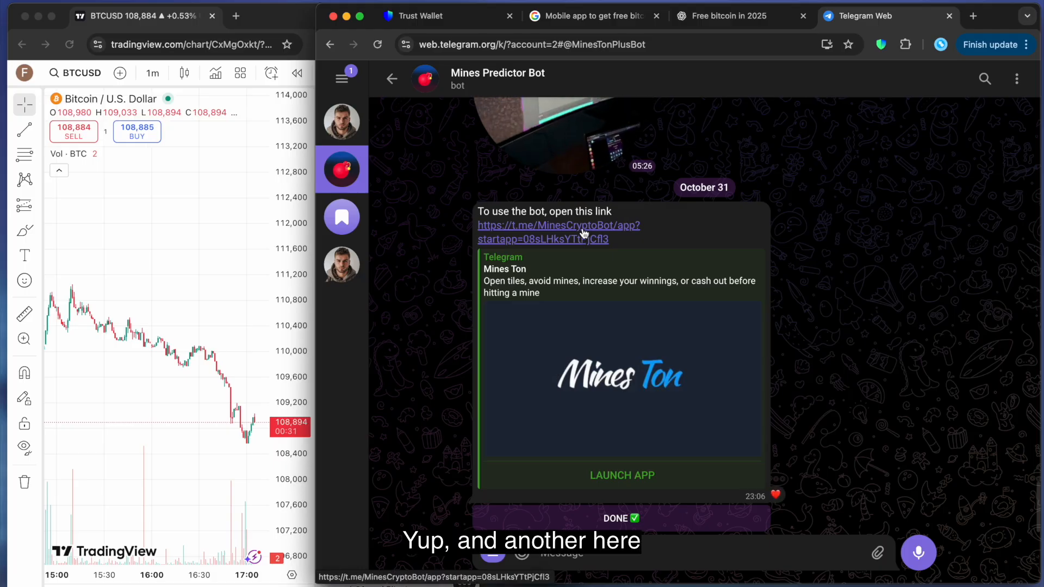
Launch Mines Ton, send the bot both seeds and the bet count, and confirm them as right.
left_click(622, 476)
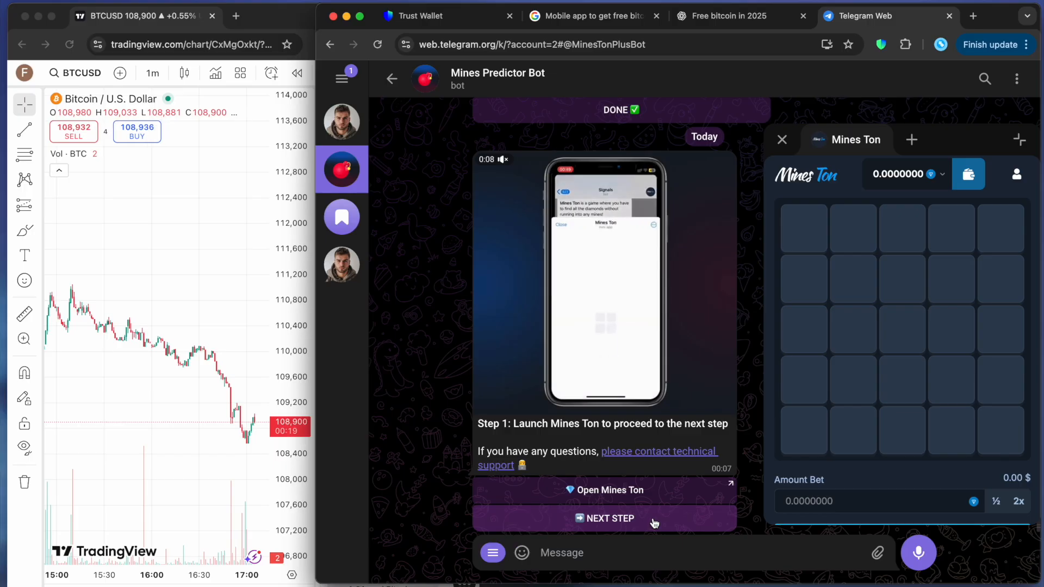
left_click(604, 518)
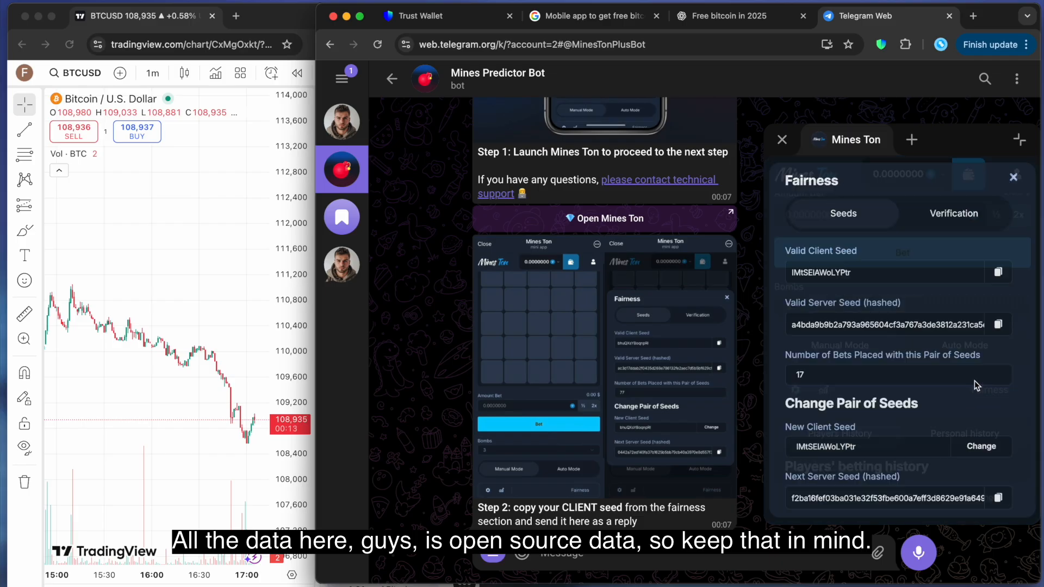
left_click(997, 272)
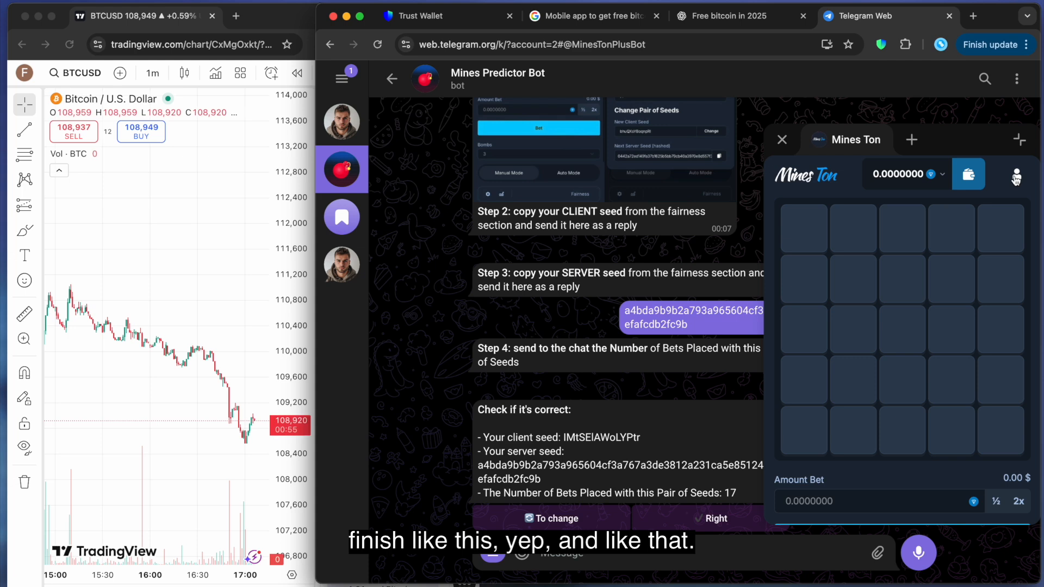
left_click(941, 174)
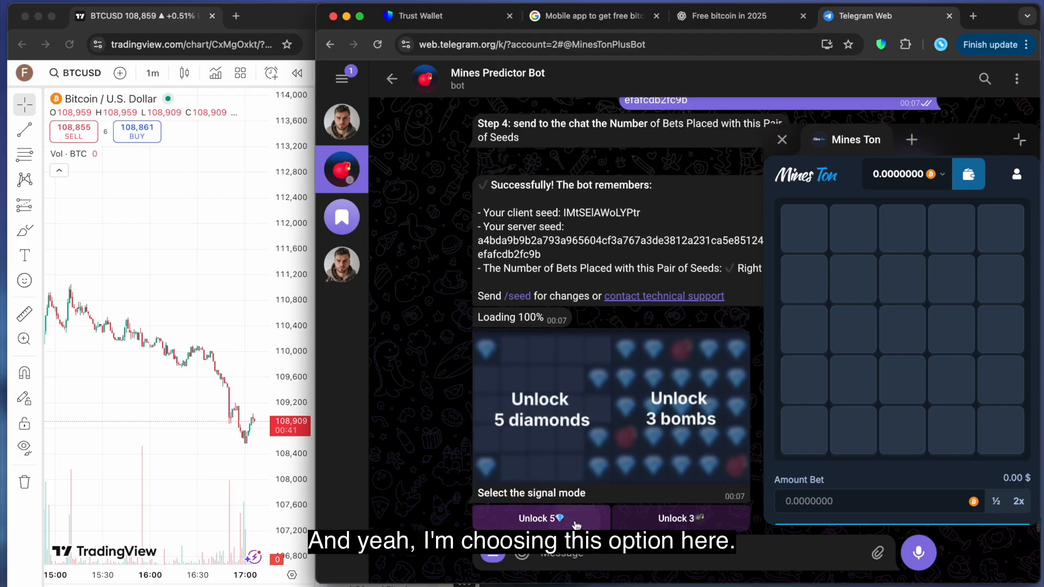
Pick 'Unlock 5' signal mode and copy the Mines Ton BTC deposit address.
left_click(543, 518)
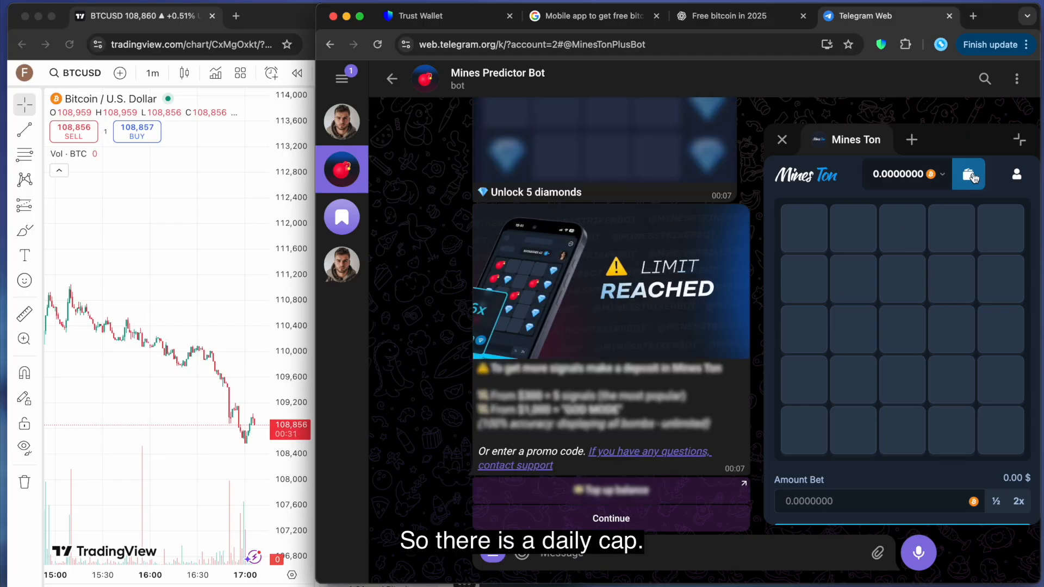
left_click(968, 174)
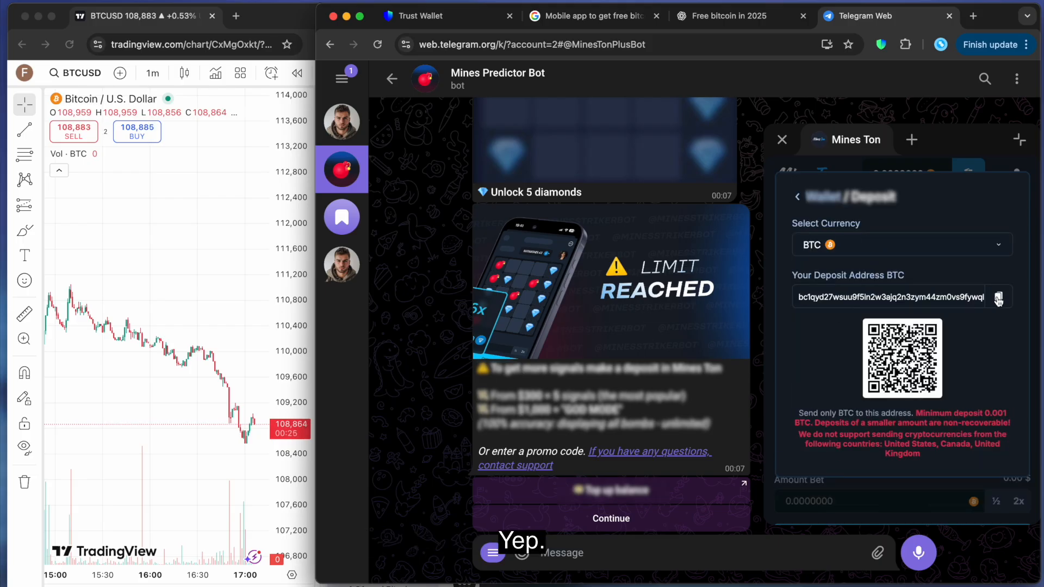
left_click(422, 15)
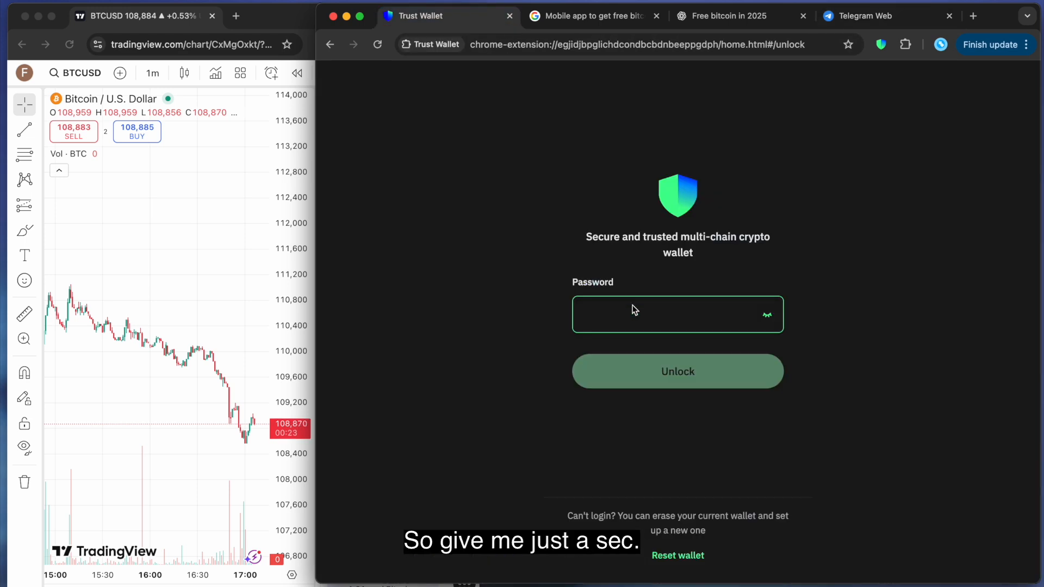
type("•")
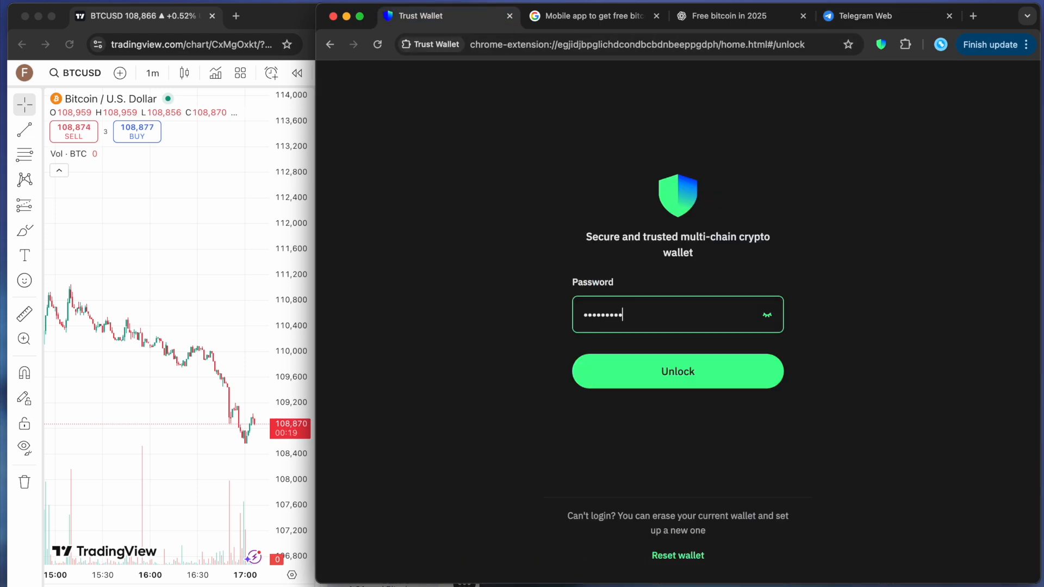
left_click(678, 371)
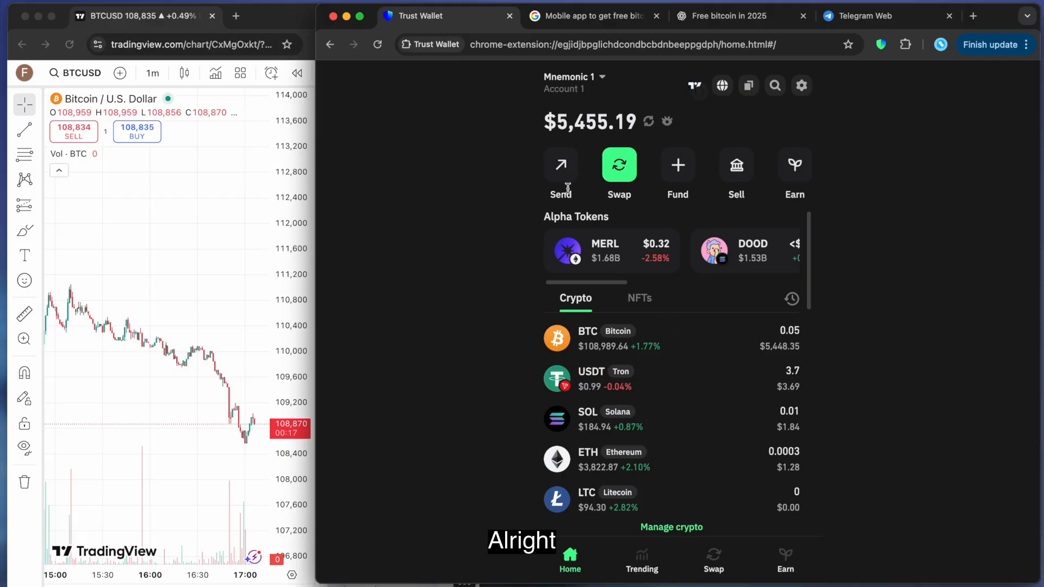
left_click(561, 165)
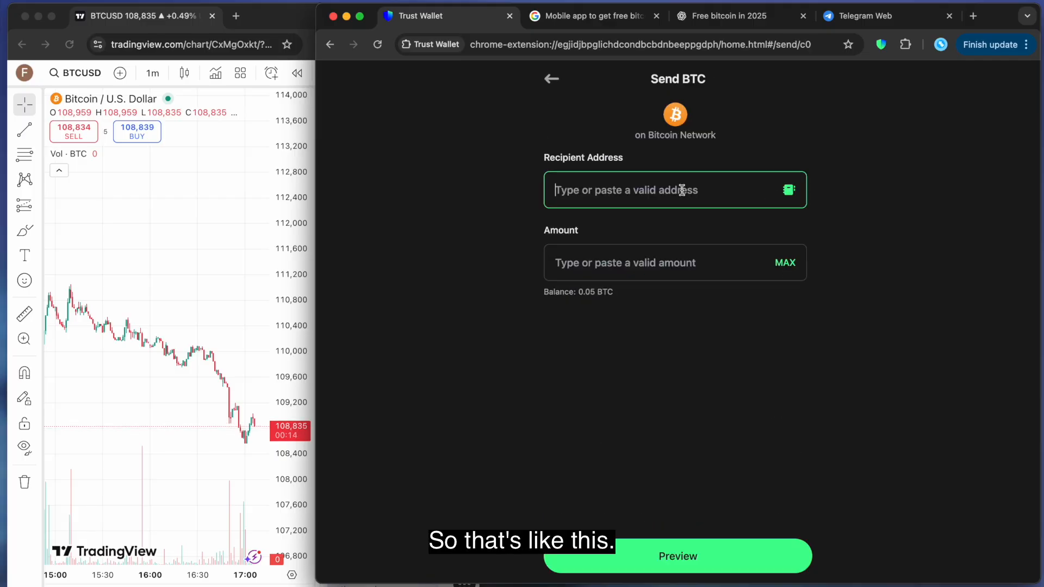
type("bc1qyd27wsuu9f5ln2w3ajq2n3zym44zm0vs9")
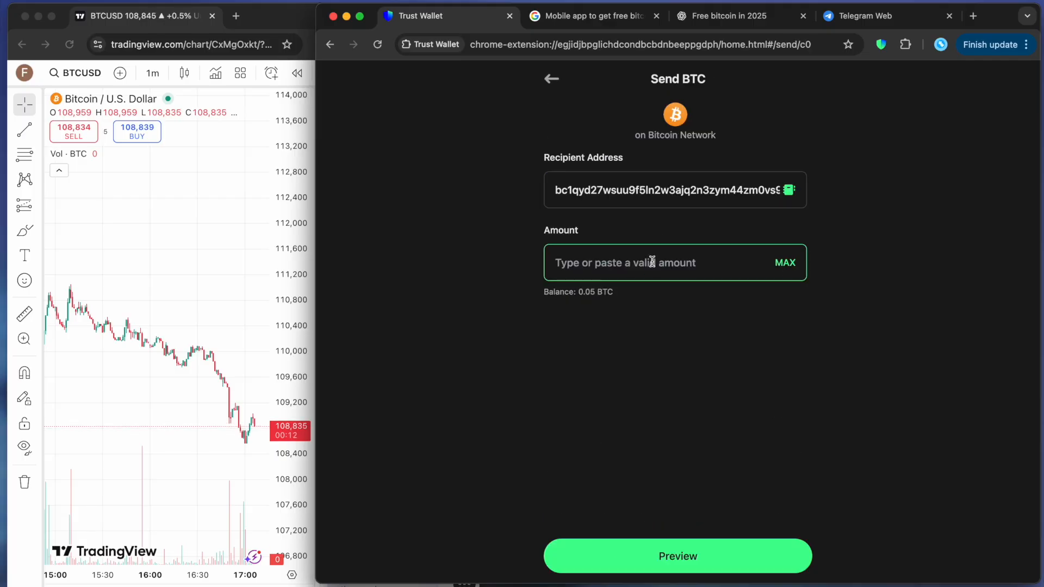
type("0.0092")
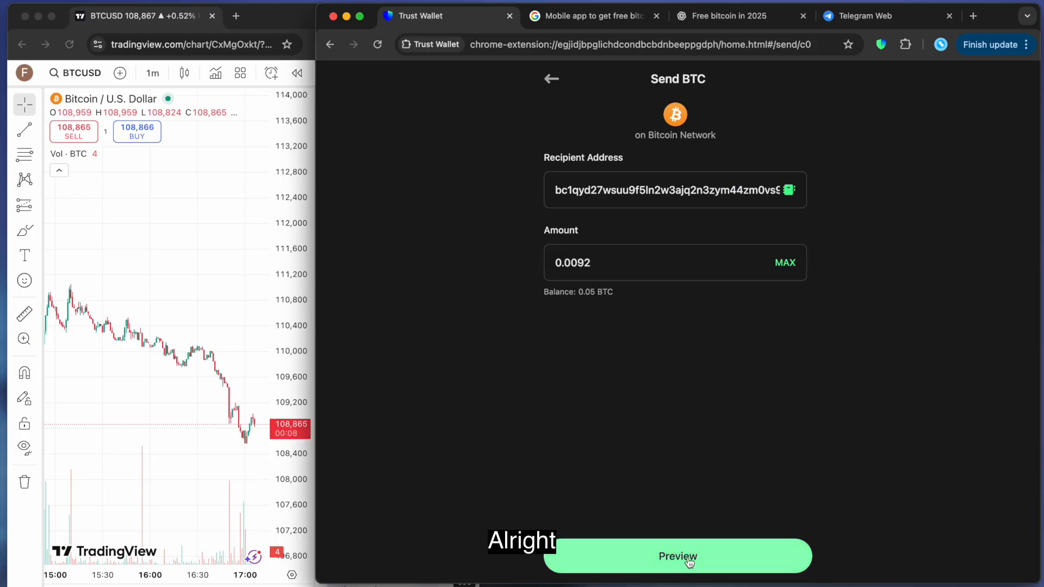
left_click(676, 557)
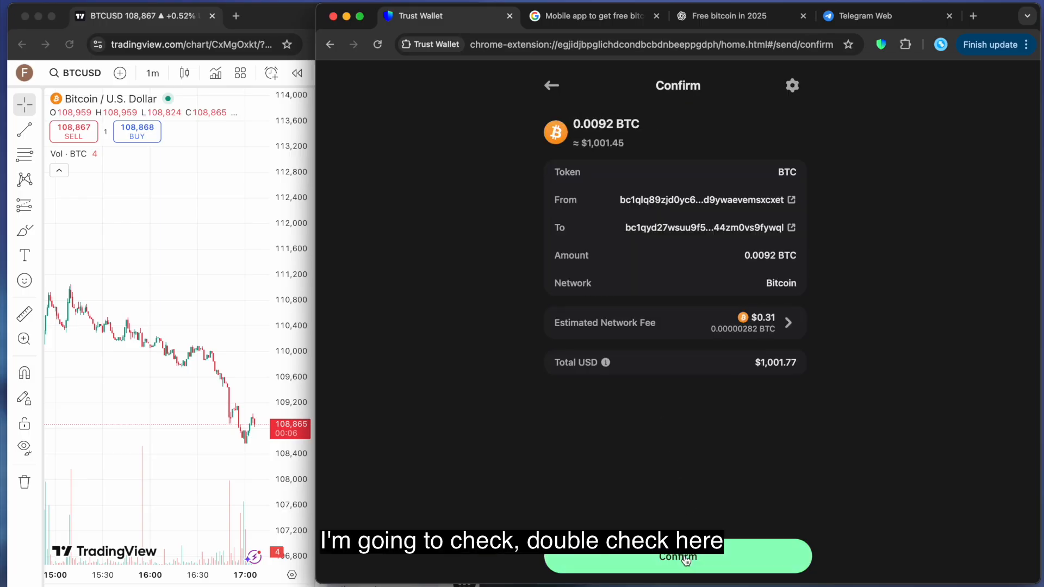
left_click(677, 558)
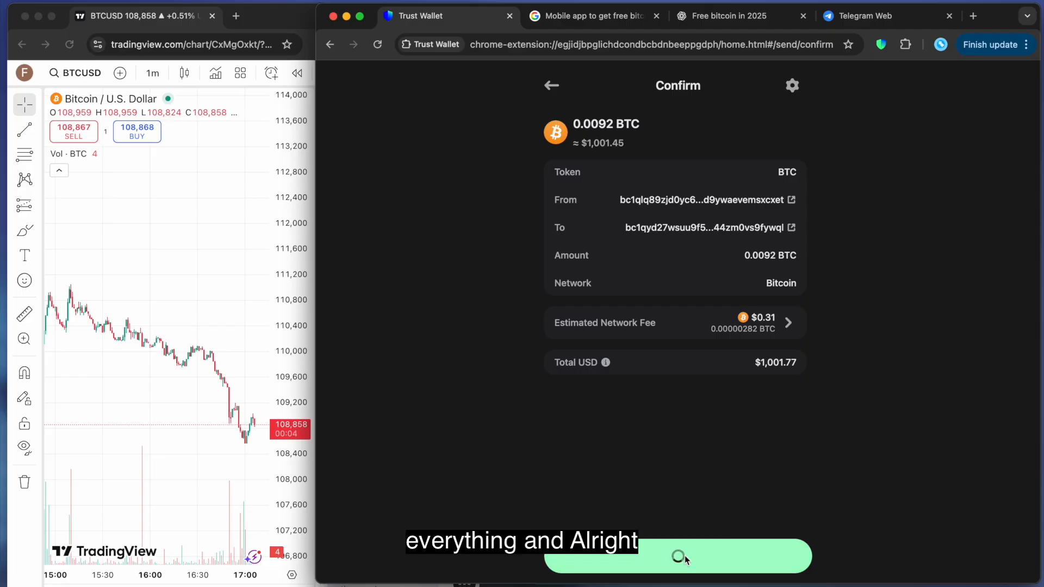
left_click(677, 557)
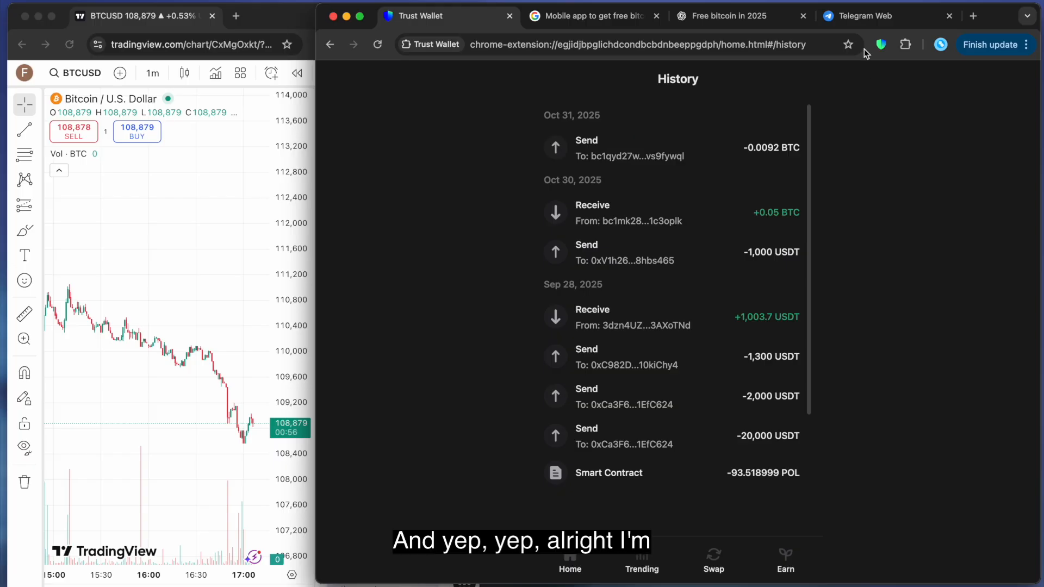
Return to the Mines Ton tab in Telegram Web, now credited with 0.0092 BTC.
left_click(864, 16)
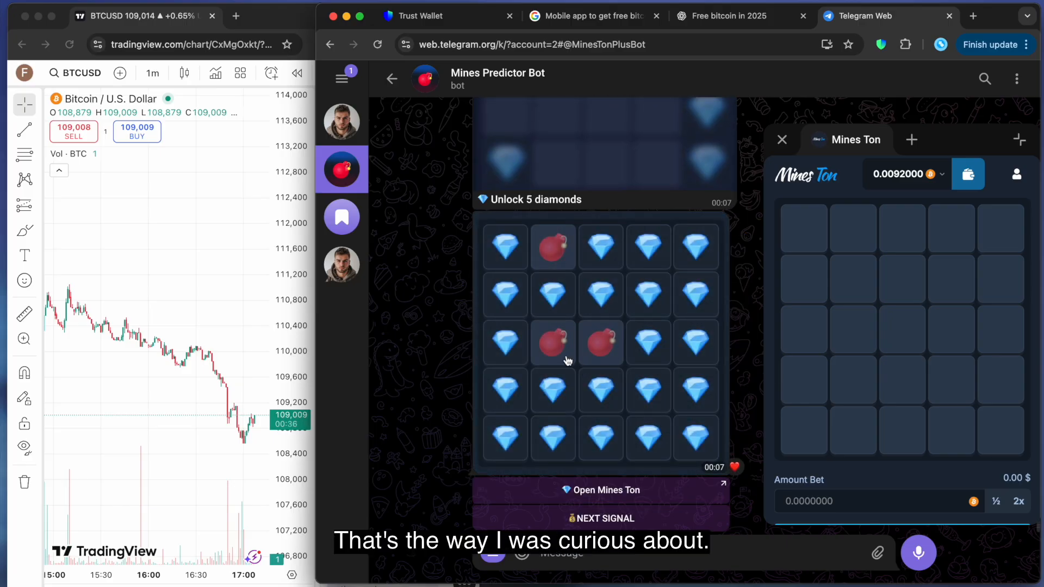
Play a Mines Ton round paying 2277x and view the 1.1472 BTC wallet balance.
left_click(876, 501)
type("0.0005")
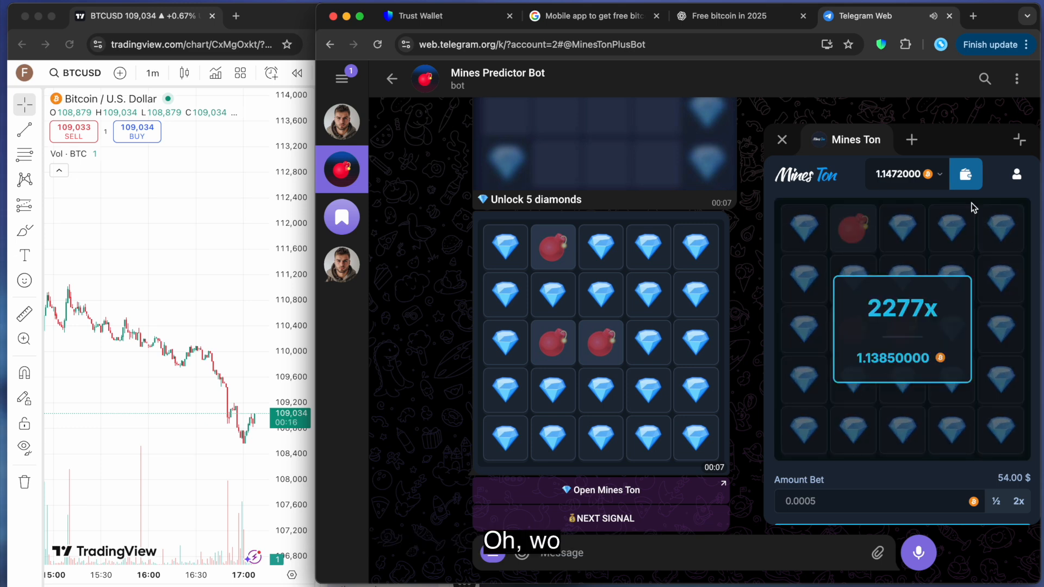
left_click(966, 174)
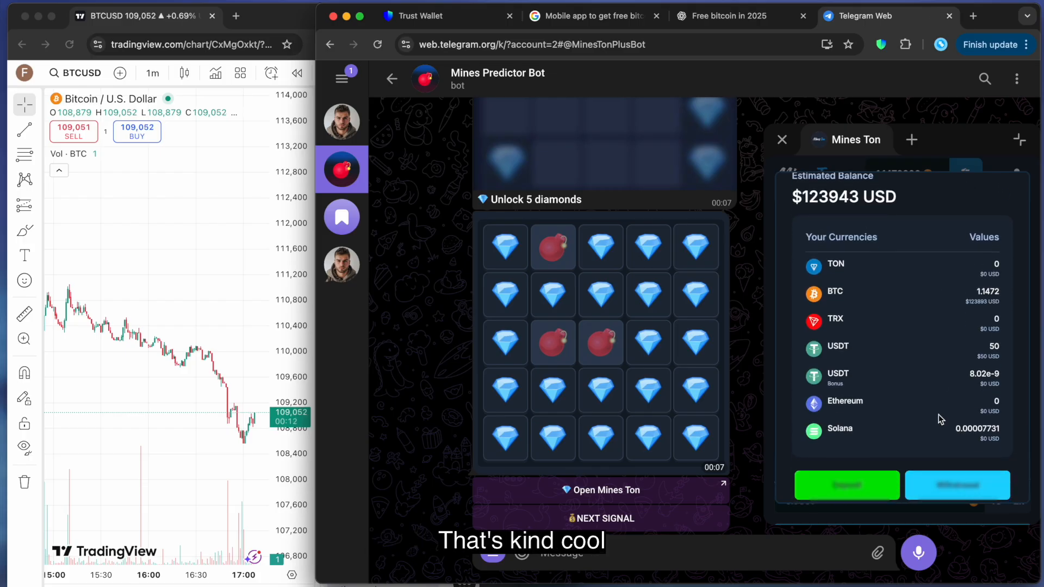
Withdraw 1 BTC from Mines Ton to the Trust Wallet address, leaving 0.1472 BTC.
left_click(957, 484)
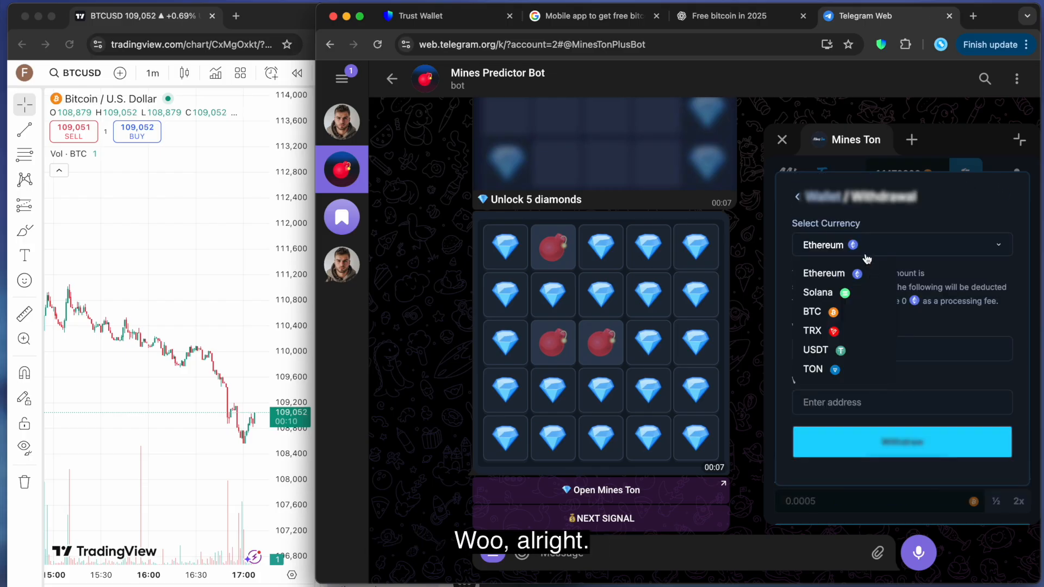
left_click(812, 311)
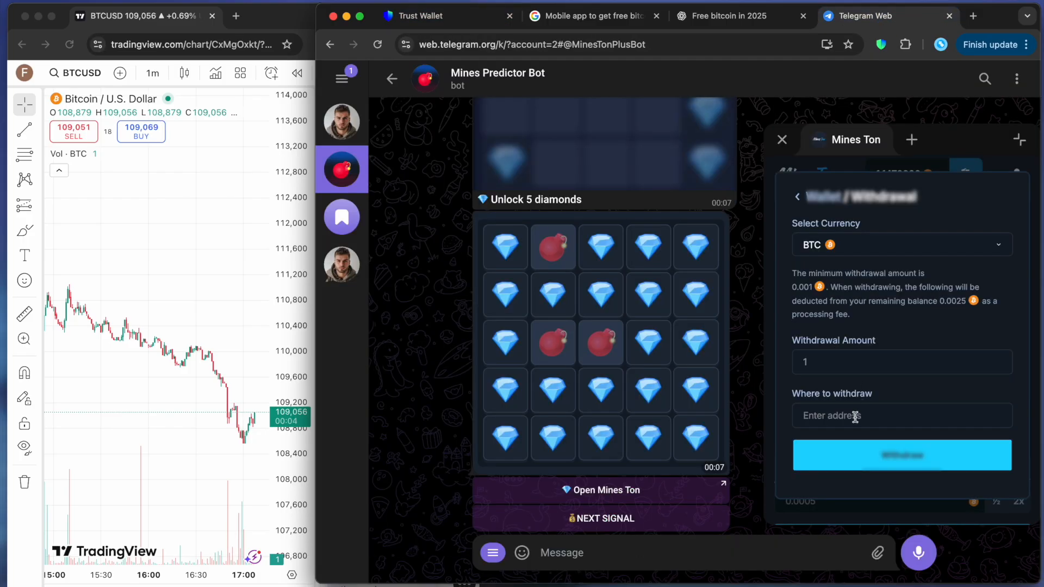
left_click(902, 455)
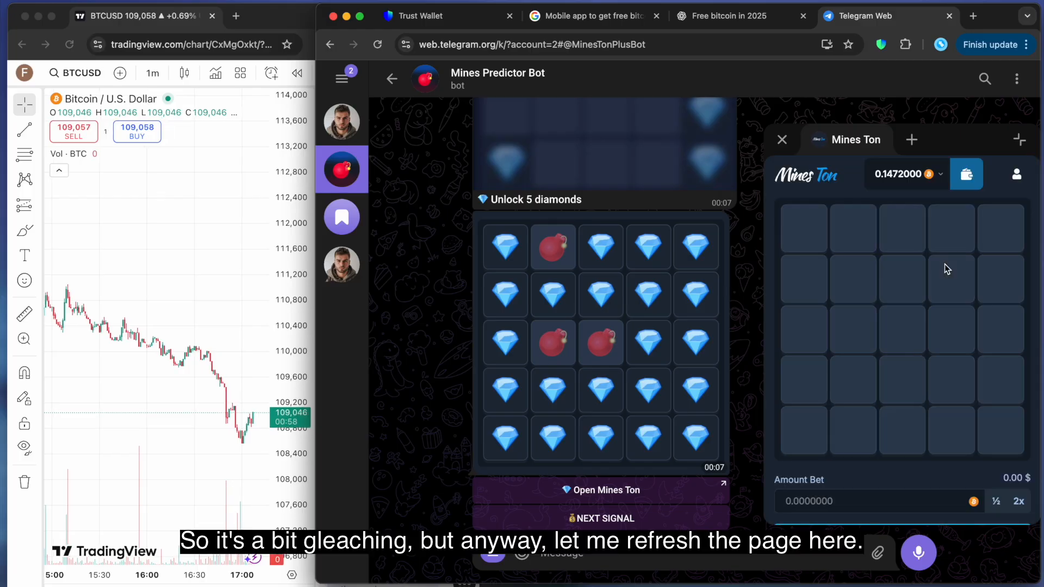
left_click(425, 16)
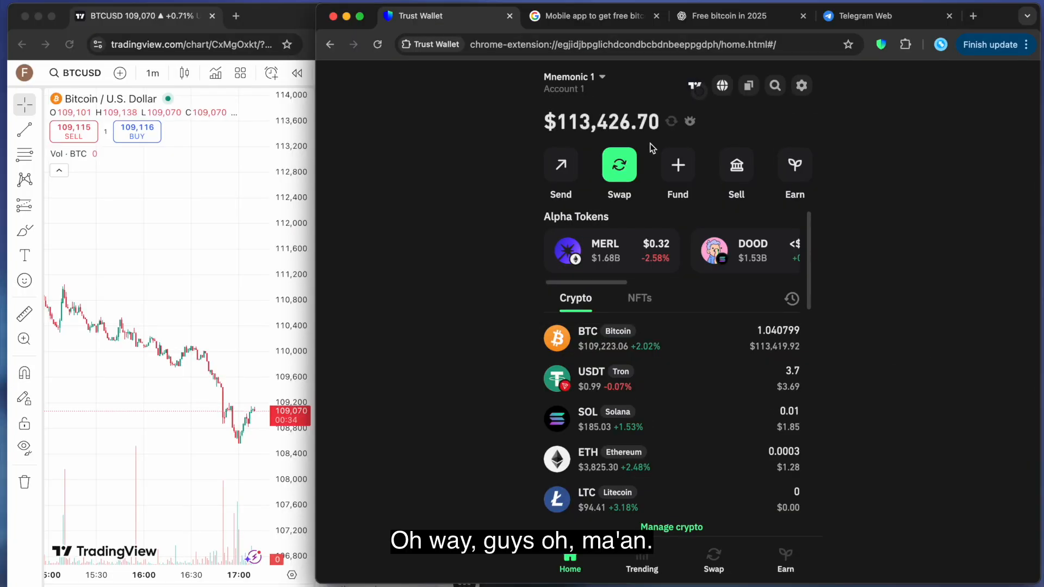
mouse_move(662, 137)
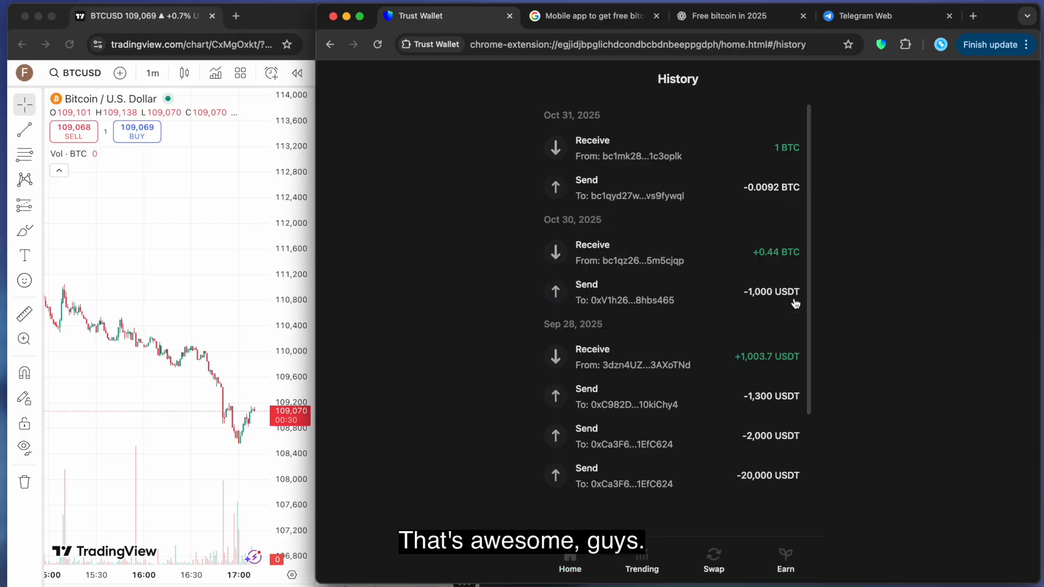
mouse_move(600, 160)
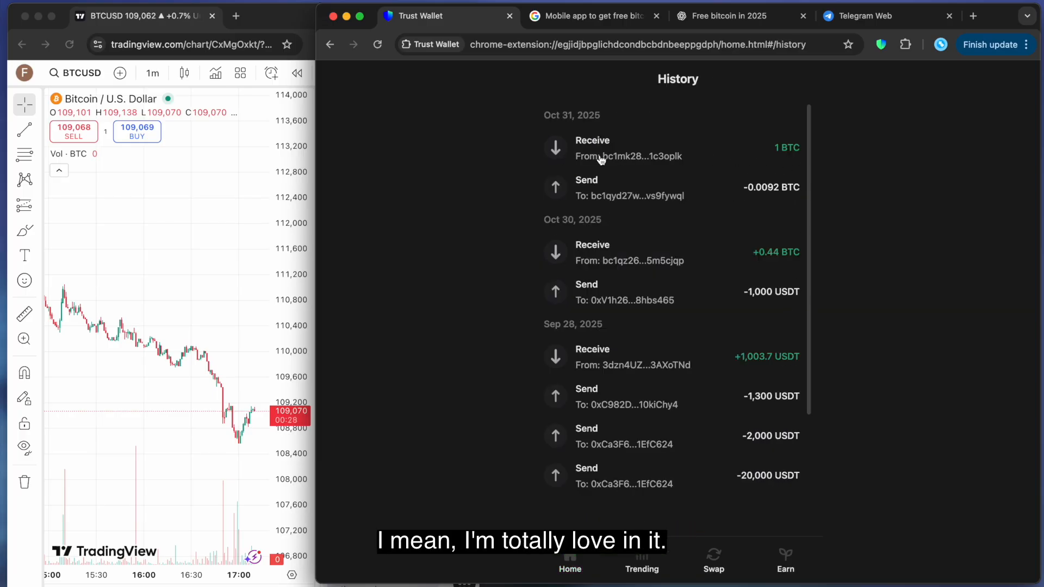
Open the confirmed 'Receive 1 BTC' entry in Trust Wallet history.
left_click(627, 148)
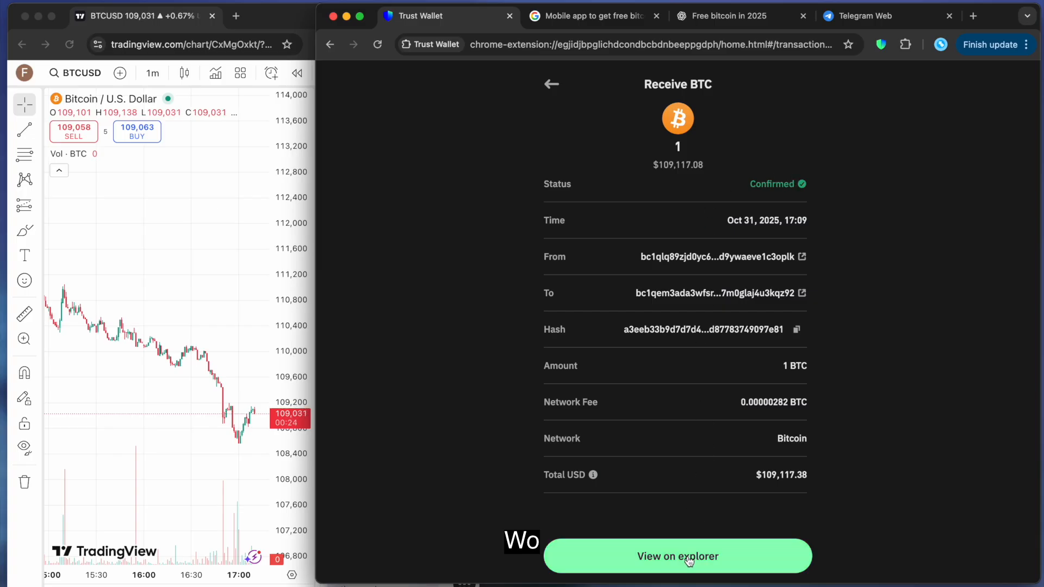
Verify the 1 BTC transaction's 2902 confirmations on mempool.space, then close the Mines Ton app anyway.
left_click(677, 556)
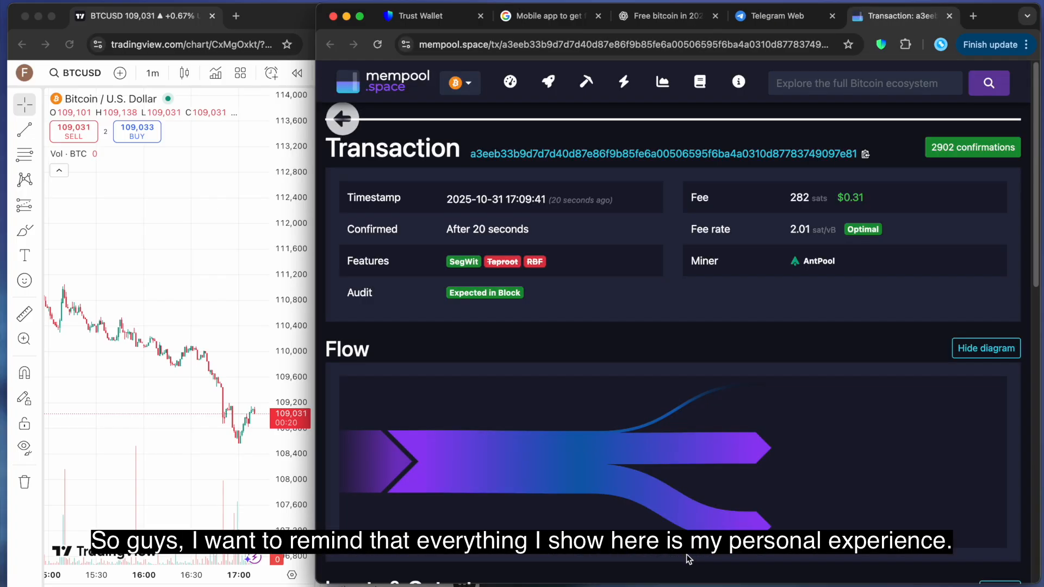
left_click(777, 16)
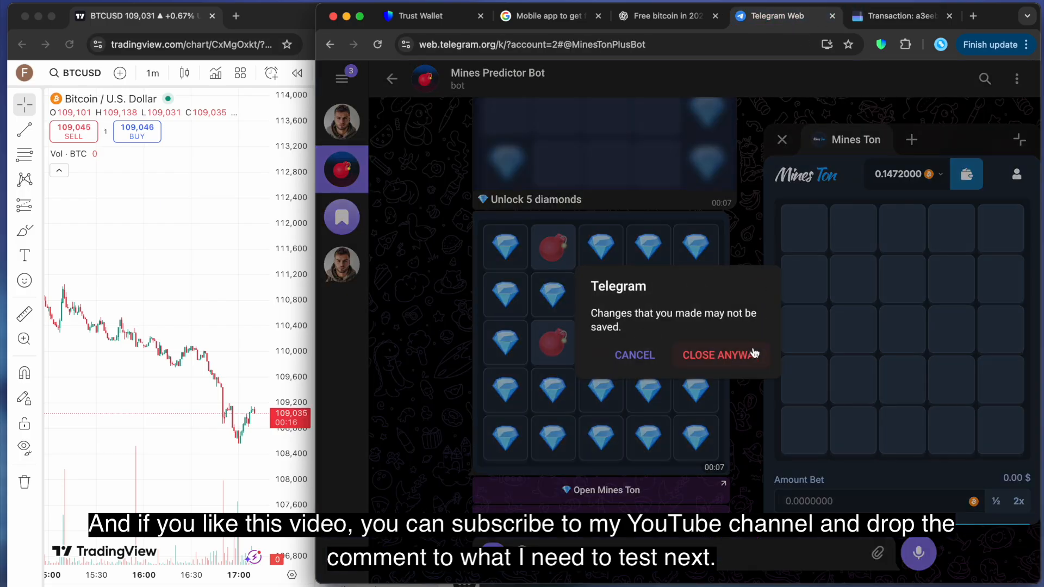
left_click(718, 355)
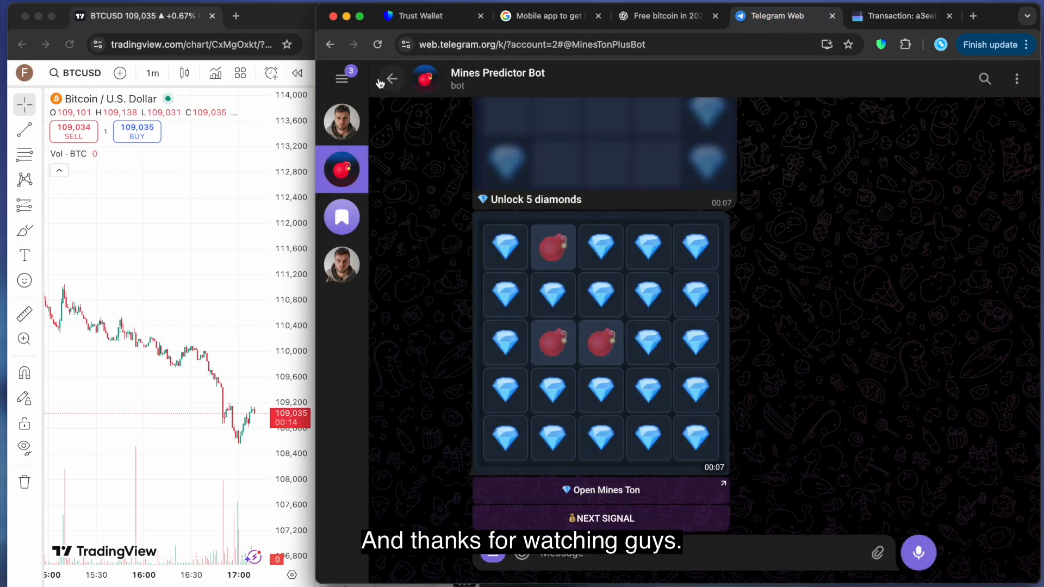